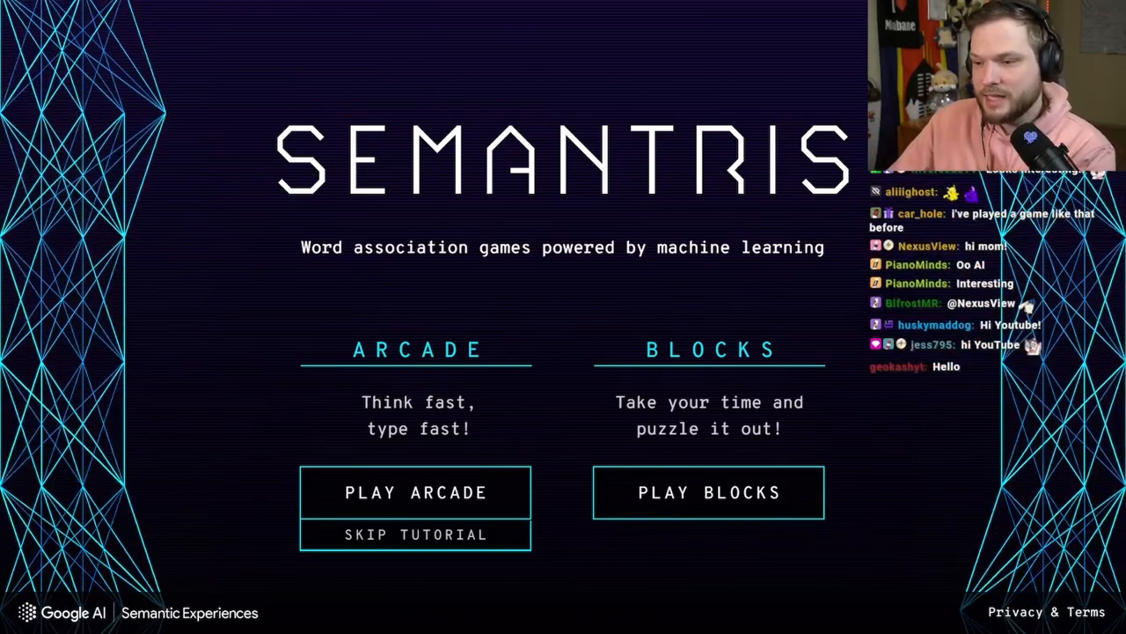
{"action": "mouse_move", "coordinate": [554, 422]}
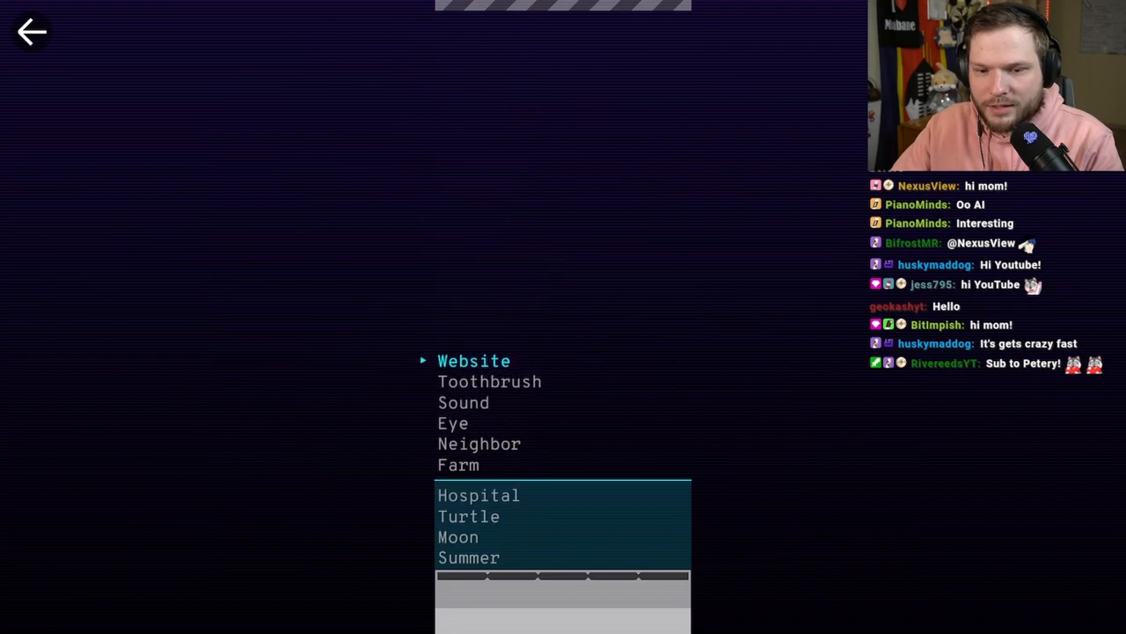
Start the round and clear "Website" with the clue "webpage", reaching 55 points.
{"action": "left_click", "coordinate": [474, 361]}
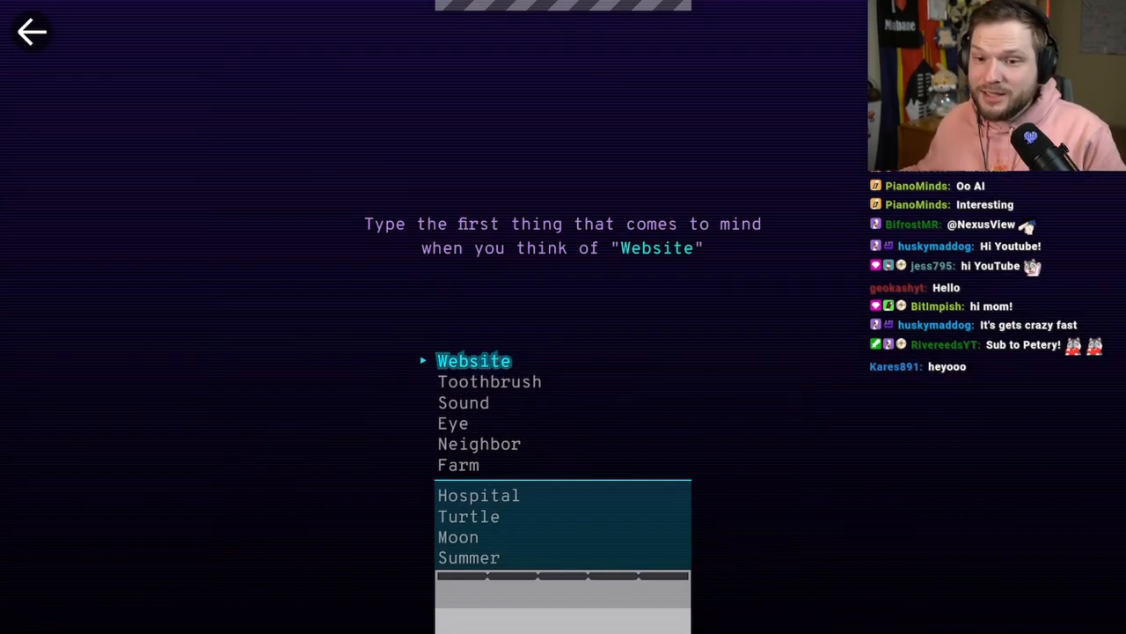
{"action": "type", "text": "webpage"}
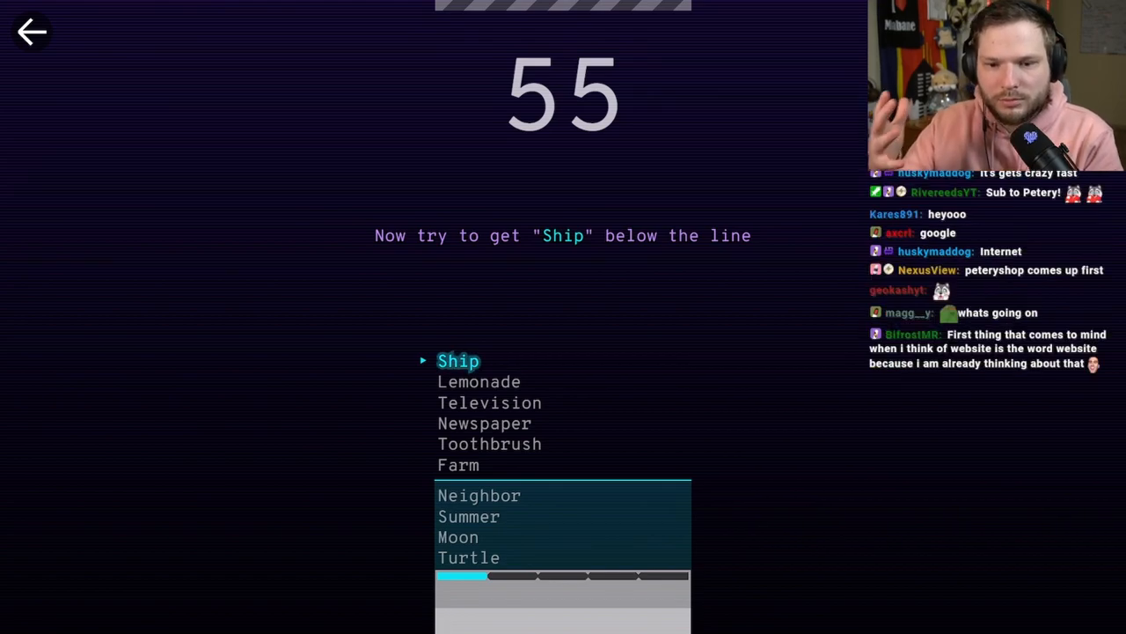
Clear targets with clues like "anchor", "wax" and "pencil", building the score.
{"action": "type", "text": "anch"}
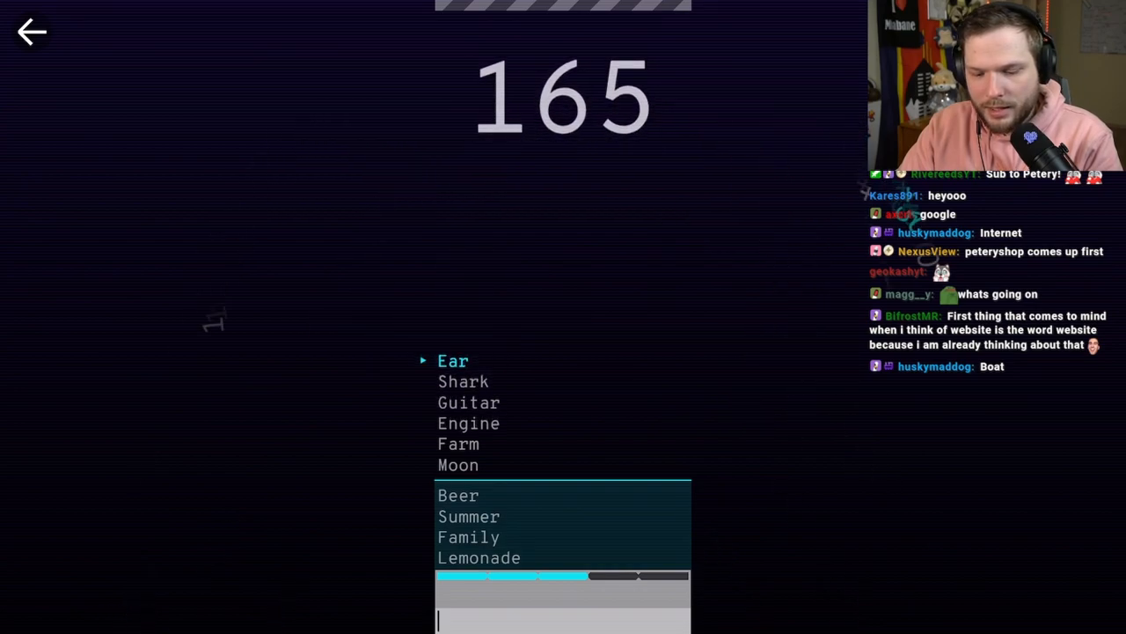
{"action": "type", "text": "wax"}
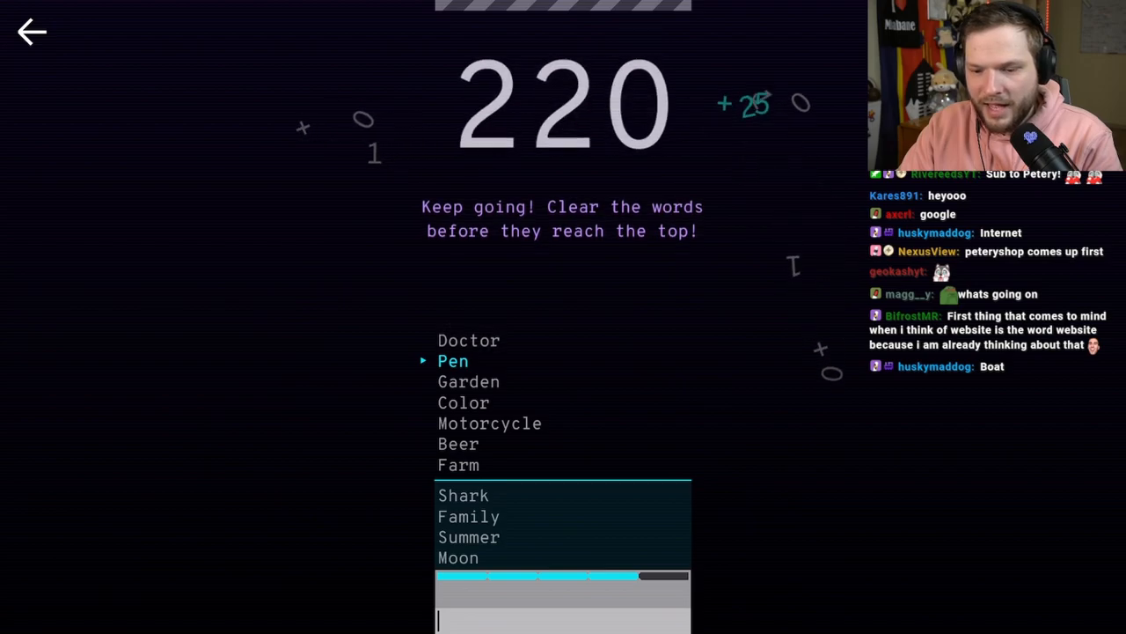
{"action": "type", "text": "pencil"}
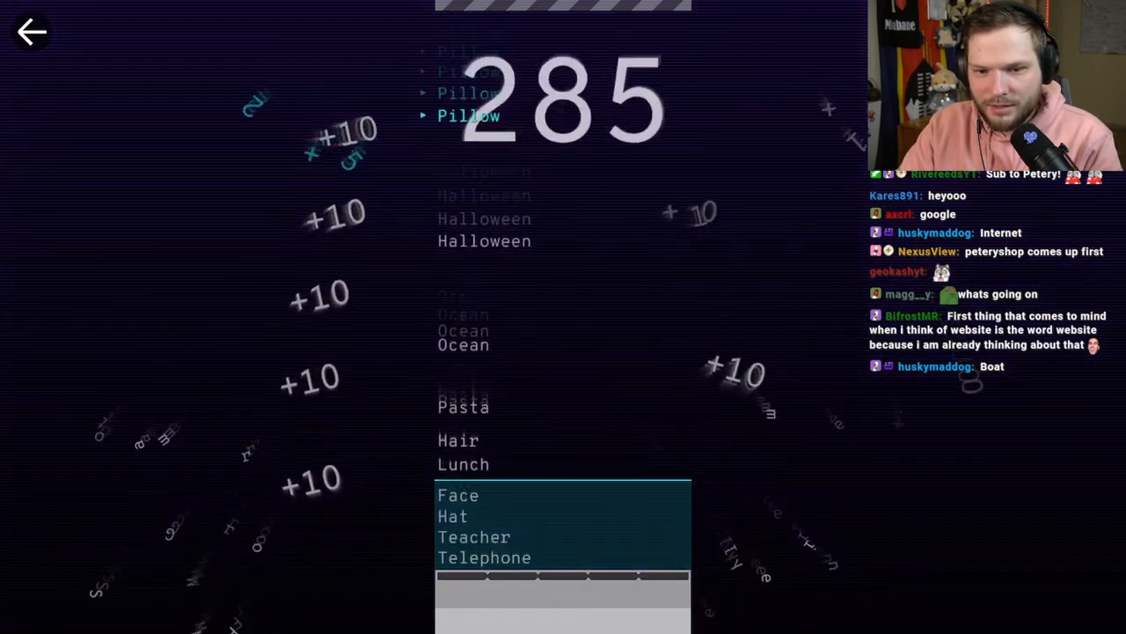
{"action": "type", "text": "s"}
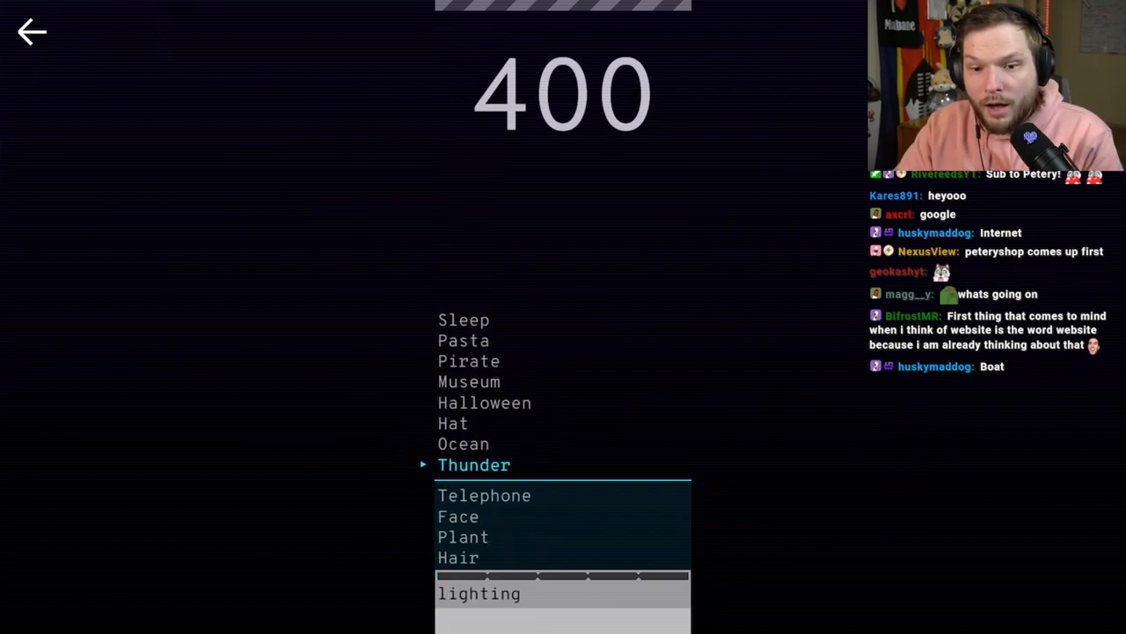
Clear further targets with "band", "coffee" and a fourth clue, reaching 840 points.
{"action": "type", "text": "s"}
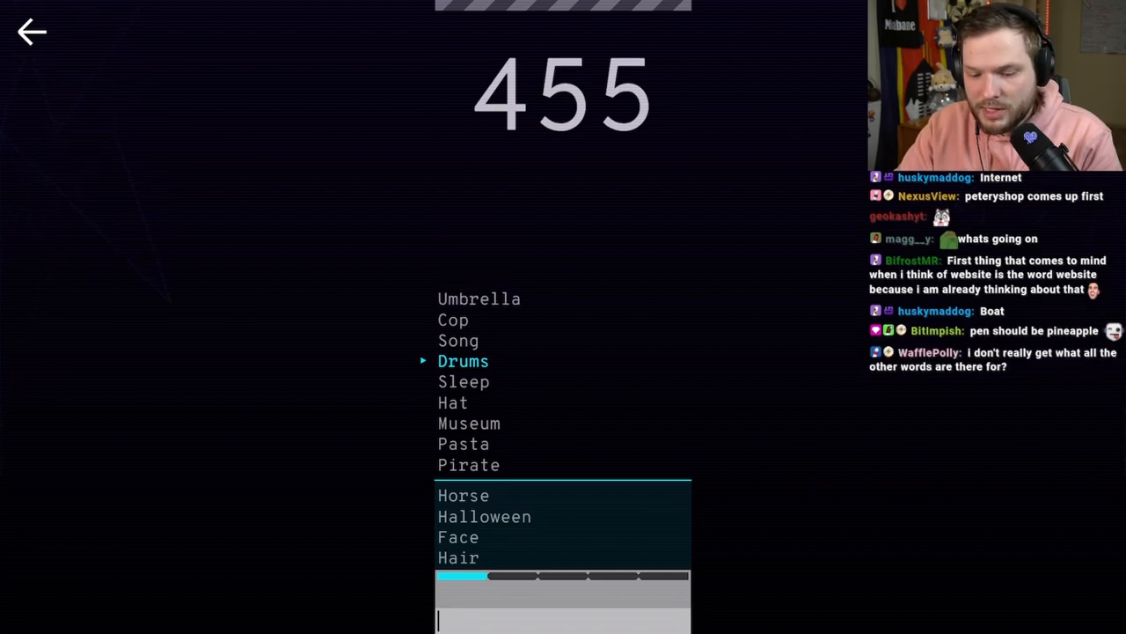
{"action": "type", "text": "band"}
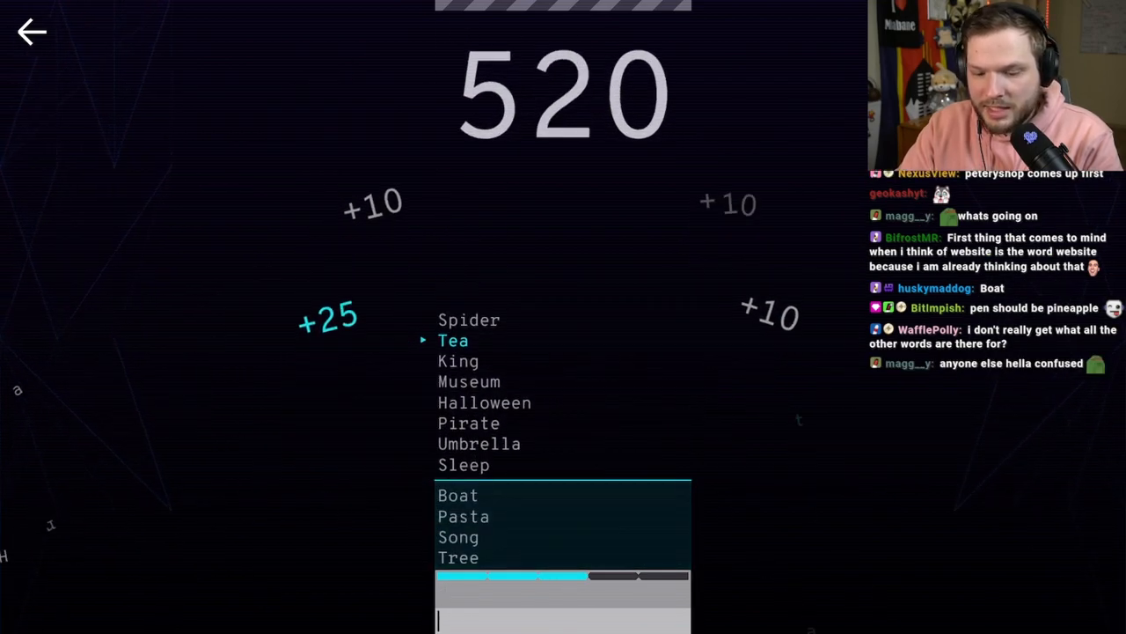
{"action": "type", "text": "coffee"}
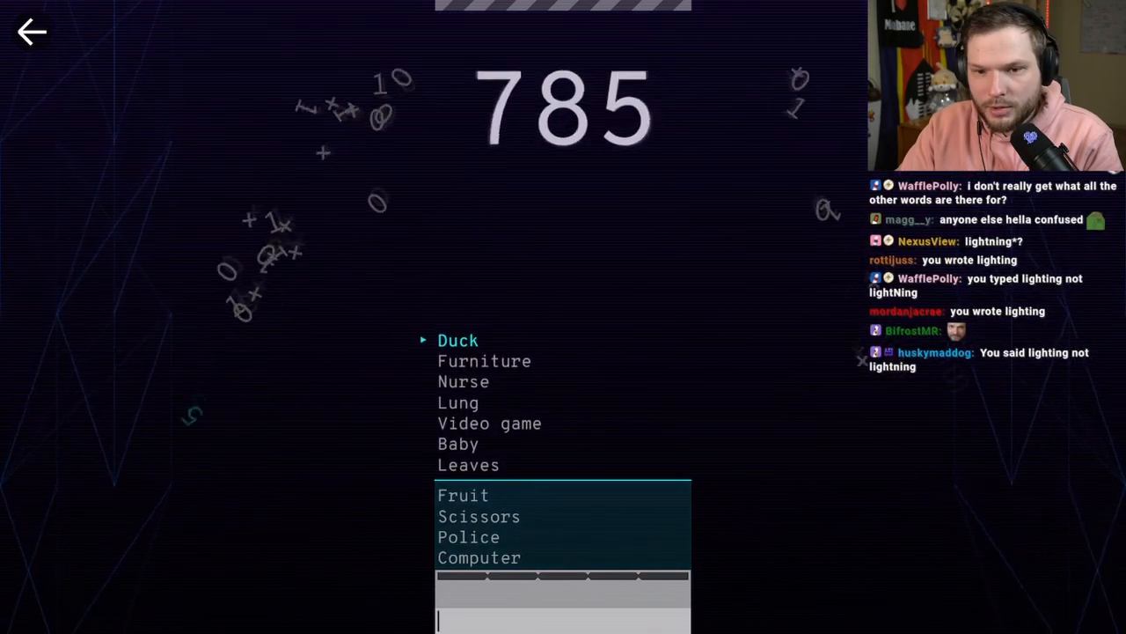
{"action": "type", "text": "qua"}
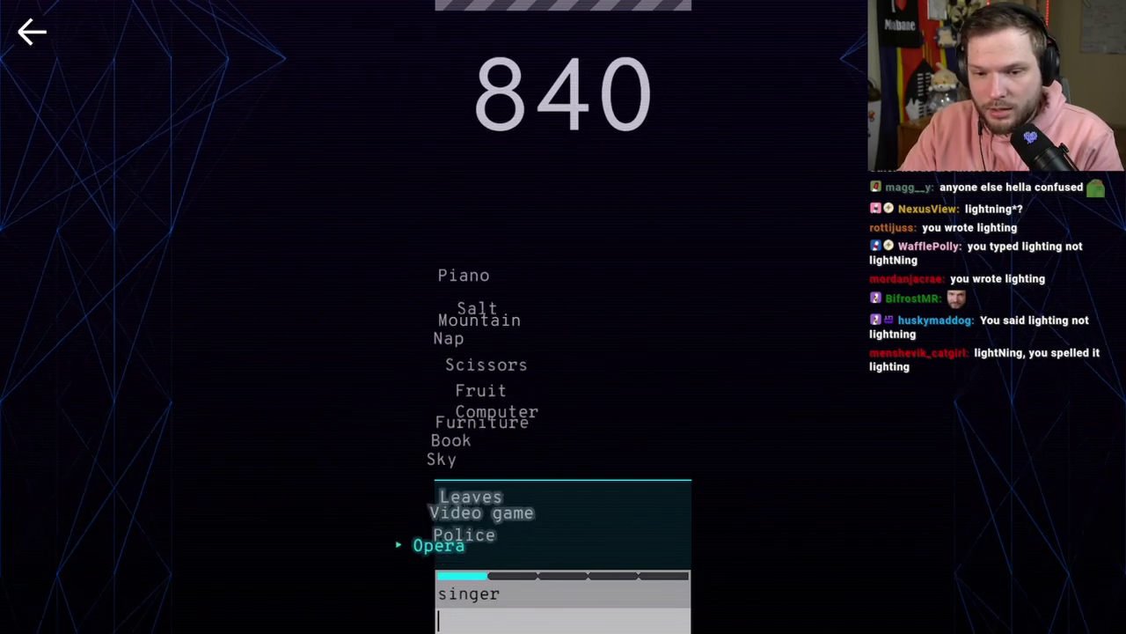
Enter clues like "arm", "envelope" and "children" until Game Over at 1460 points.
{"action": "key", "text": "Return"}
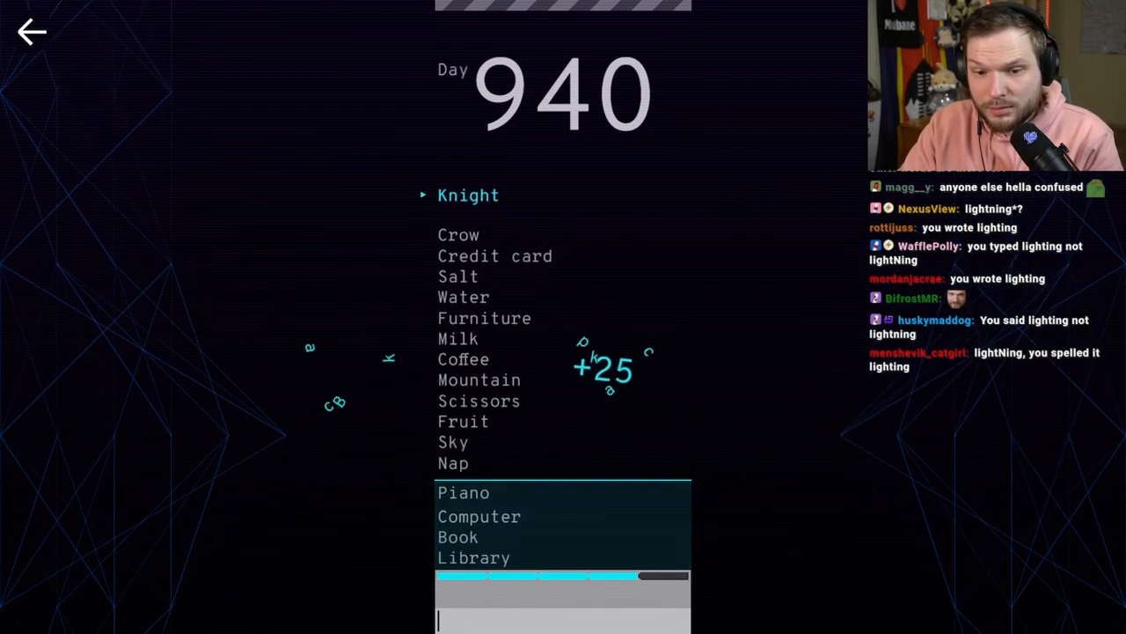
{"action": "type", "text": "arm"}
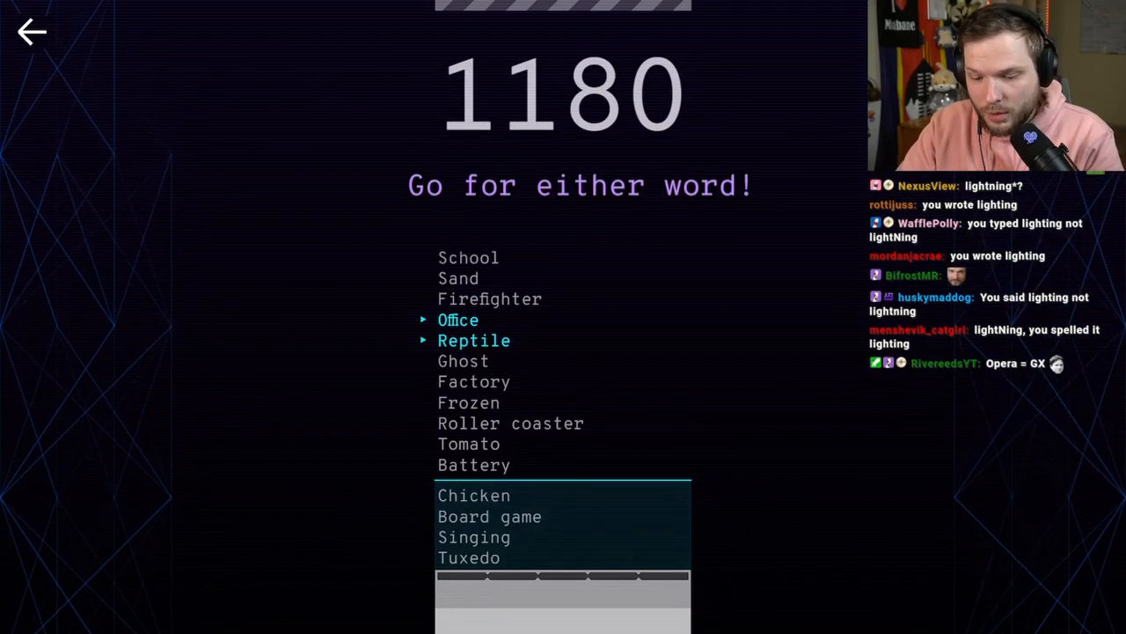
{"action": "type", "text": "allif"}
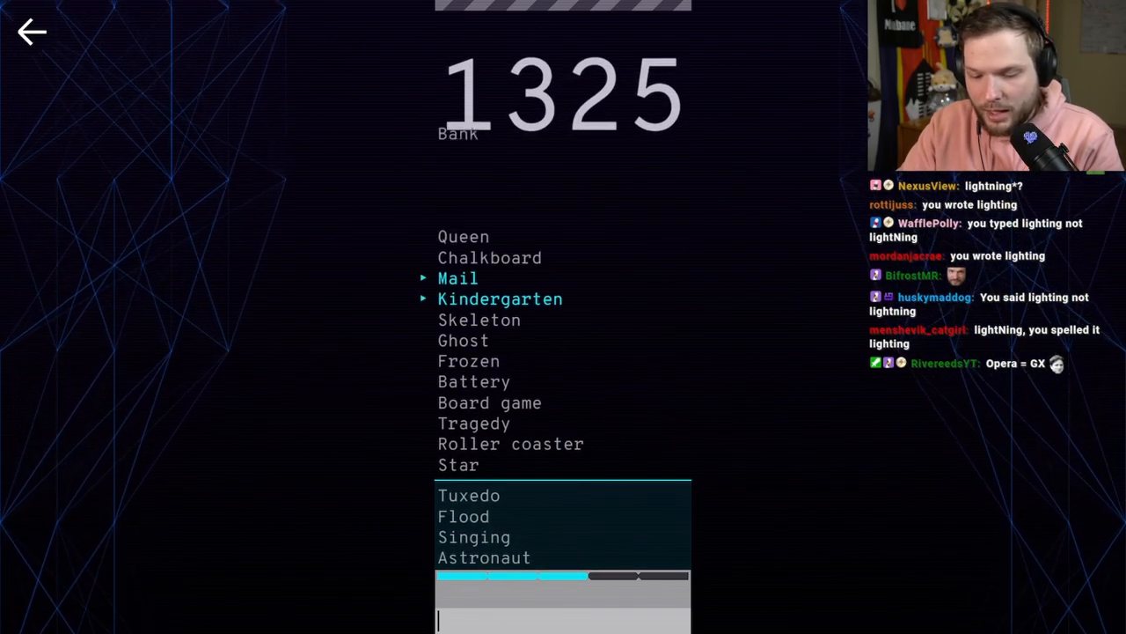
{"action": "type", "text": "envlope"}
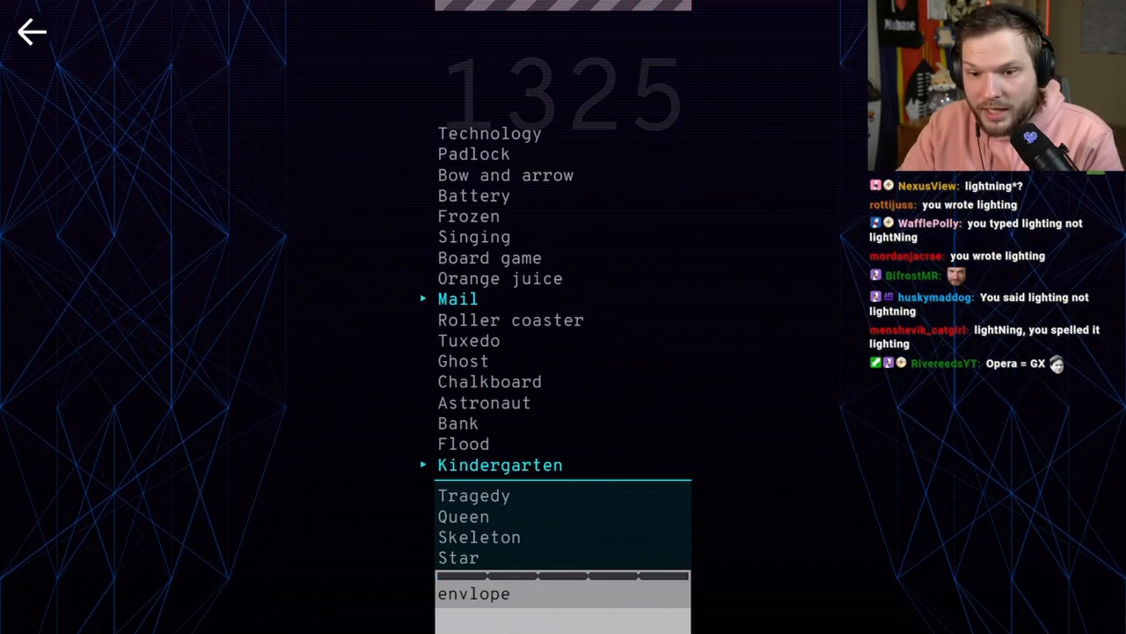
{"action": "type", "text": "chil"}
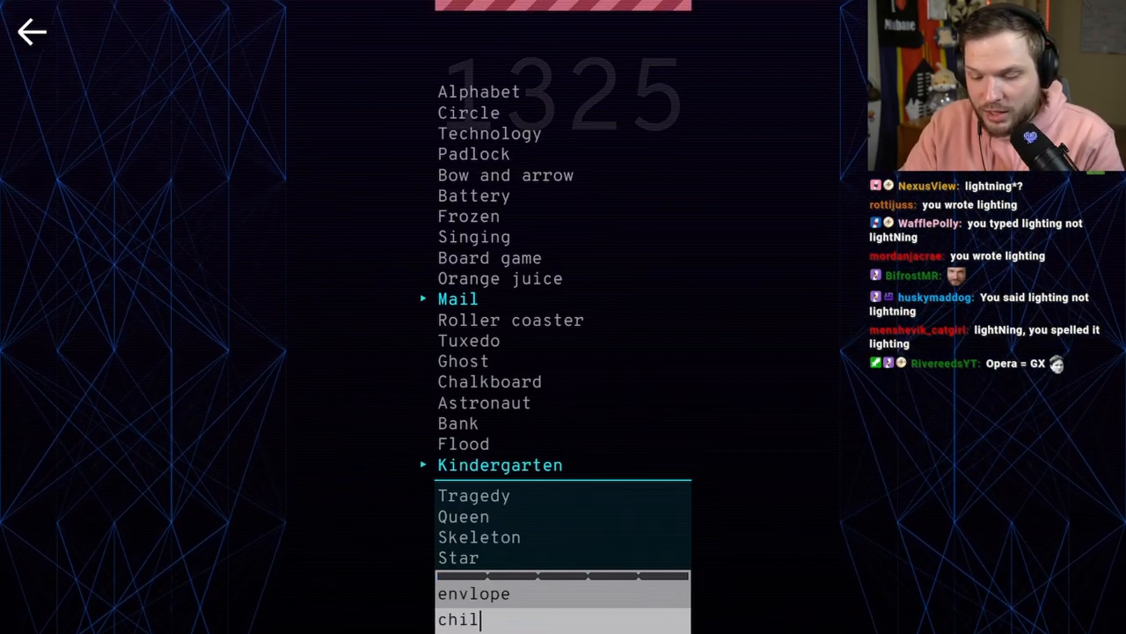
{"action": "type", "text": "dren"}
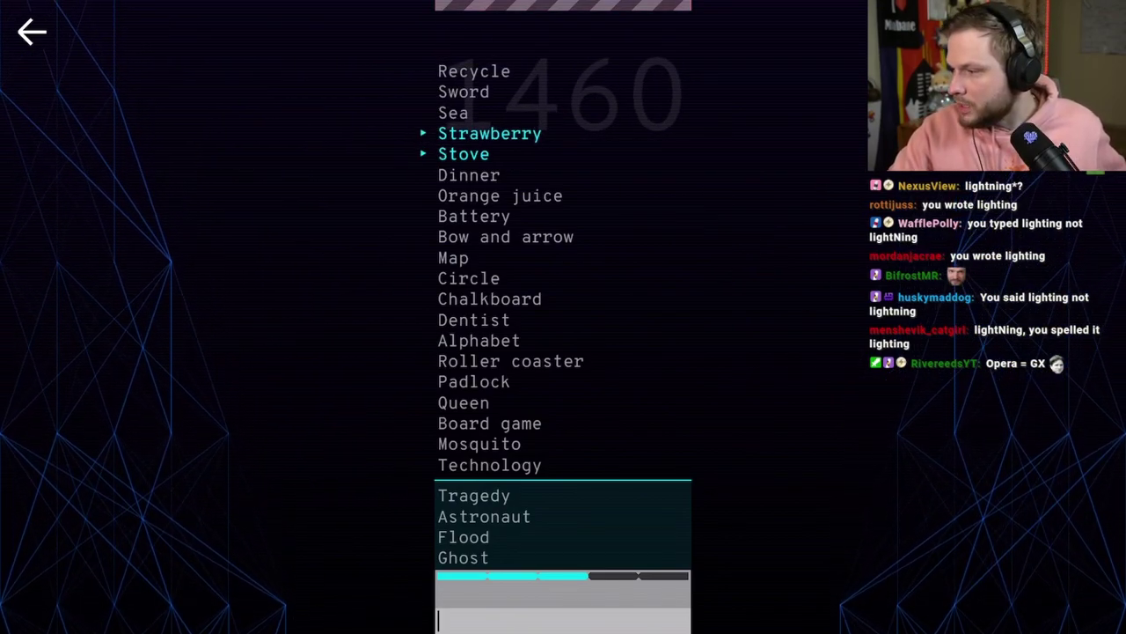
Start a fresh Arcade round after the Game Over screen.
{"action": "scroll", "scroll_direction": "up", "scroll_amount": 3}
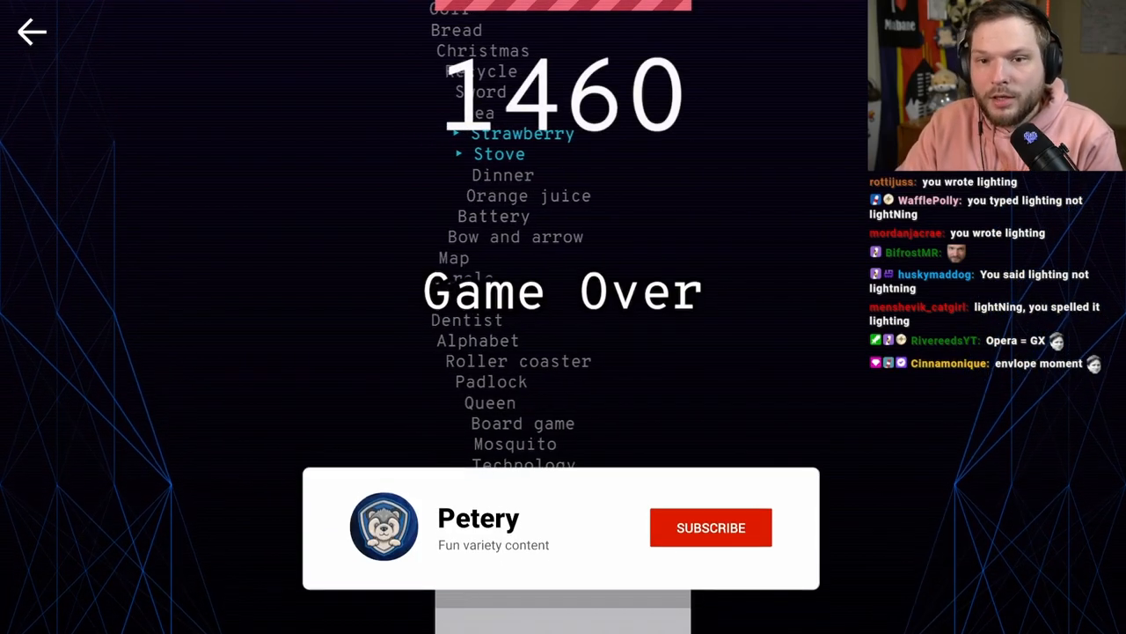
{"action": "left_click", "coordinate": [711, 528]}
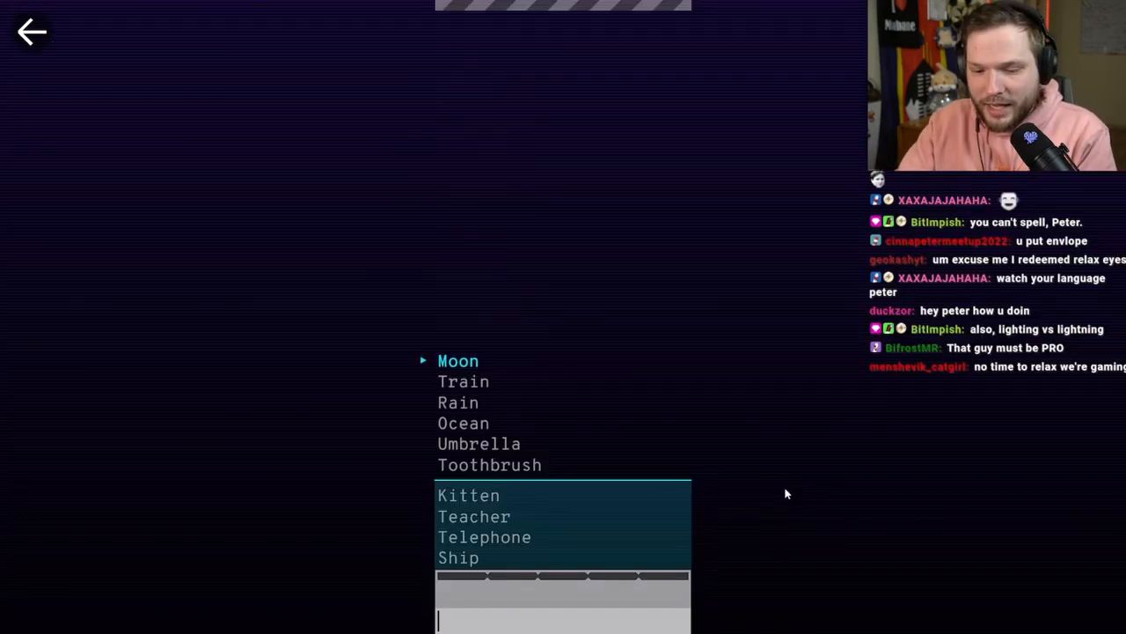
Clear early targets like "Moon" with clues "sun", "parrot", "glass" and "time".
{"action": "type", "text": "sun"}
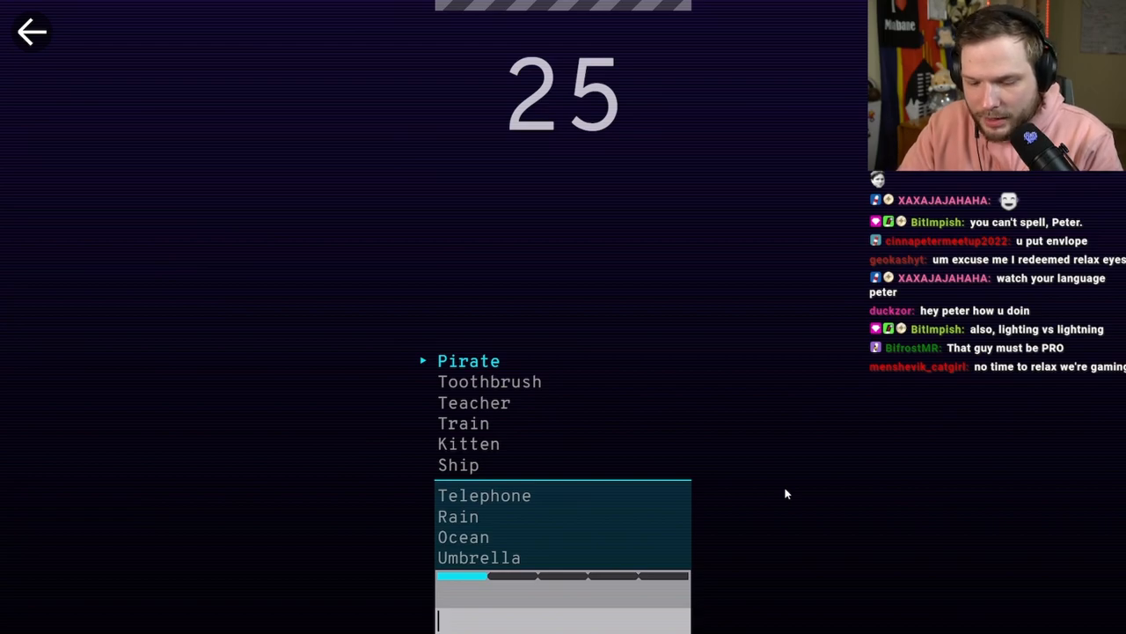
{"action": "type", "text": "parrot"}
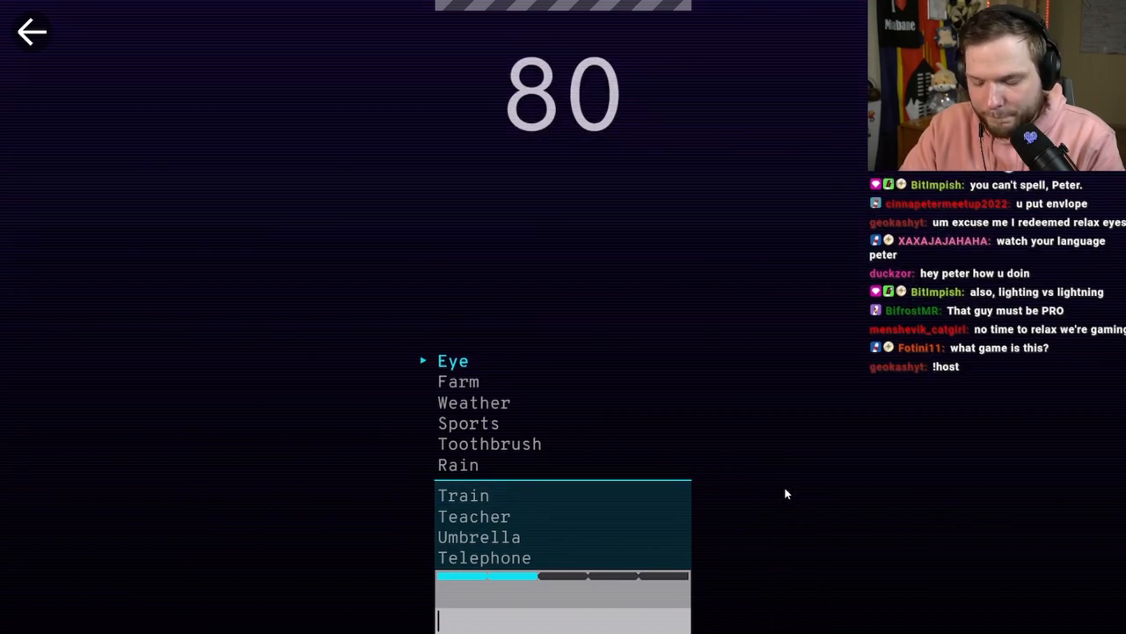
{"action": "type", "text": "gla"}
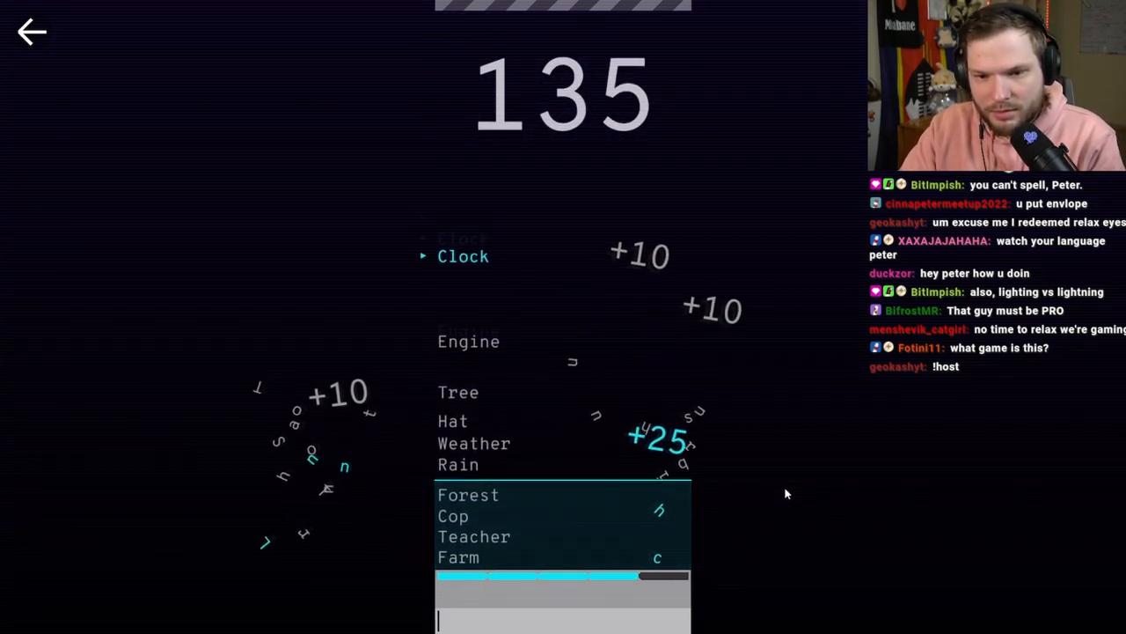
{"action": "type", "text": "time"}
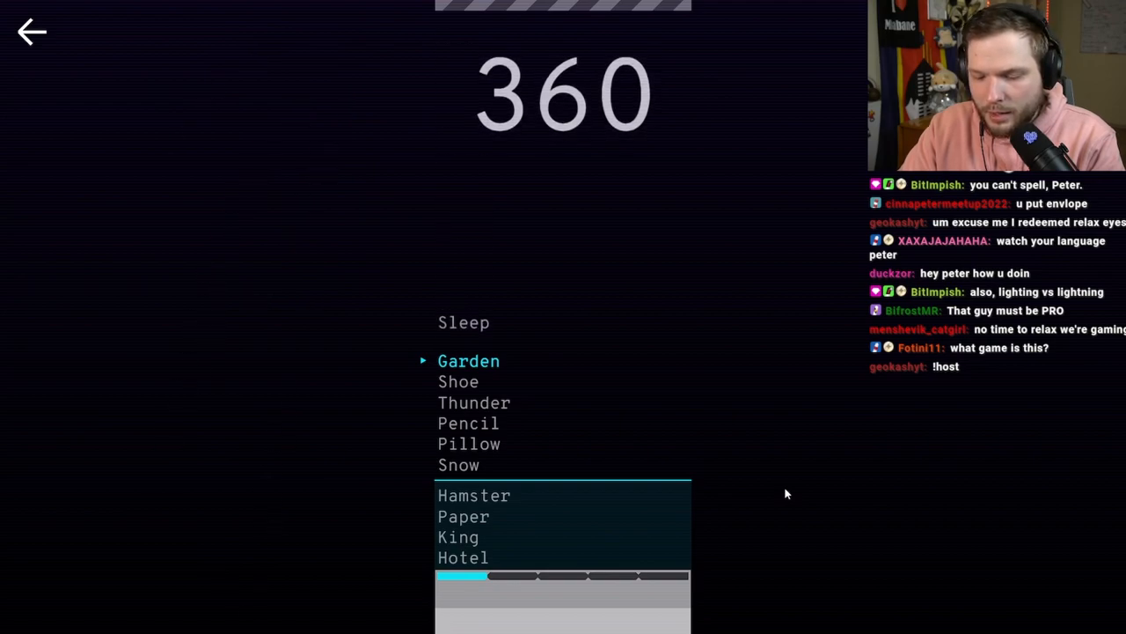
Clear more targets with "flower", "band" and "drop", bringing the score to 625.
{"action": "type", "text": "flower"}
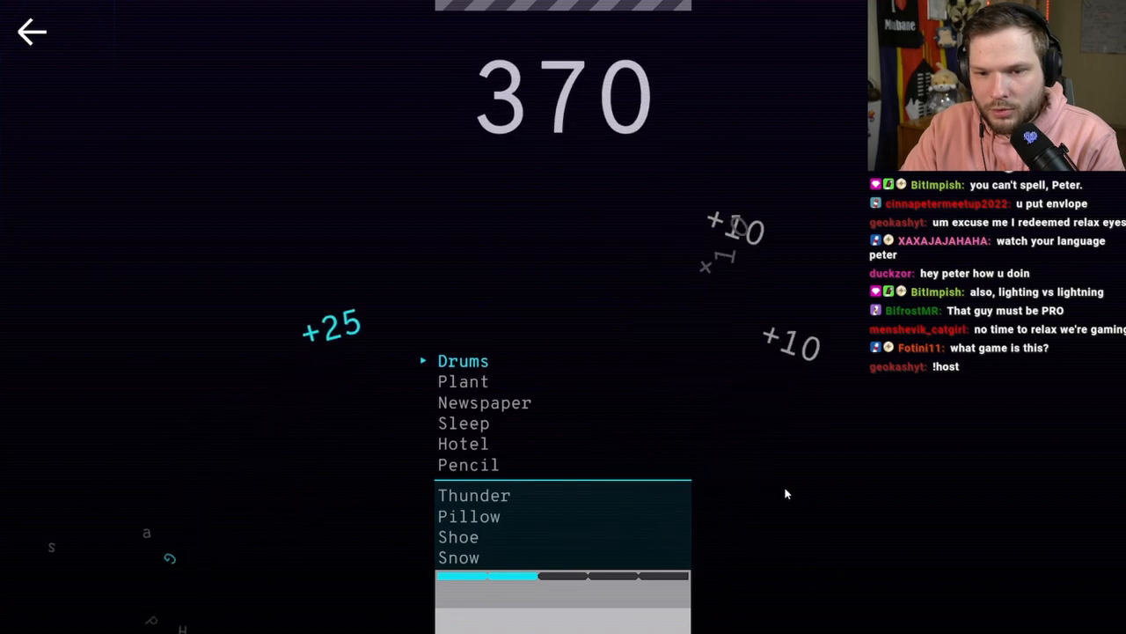
{"action": "type", "text": "band"}
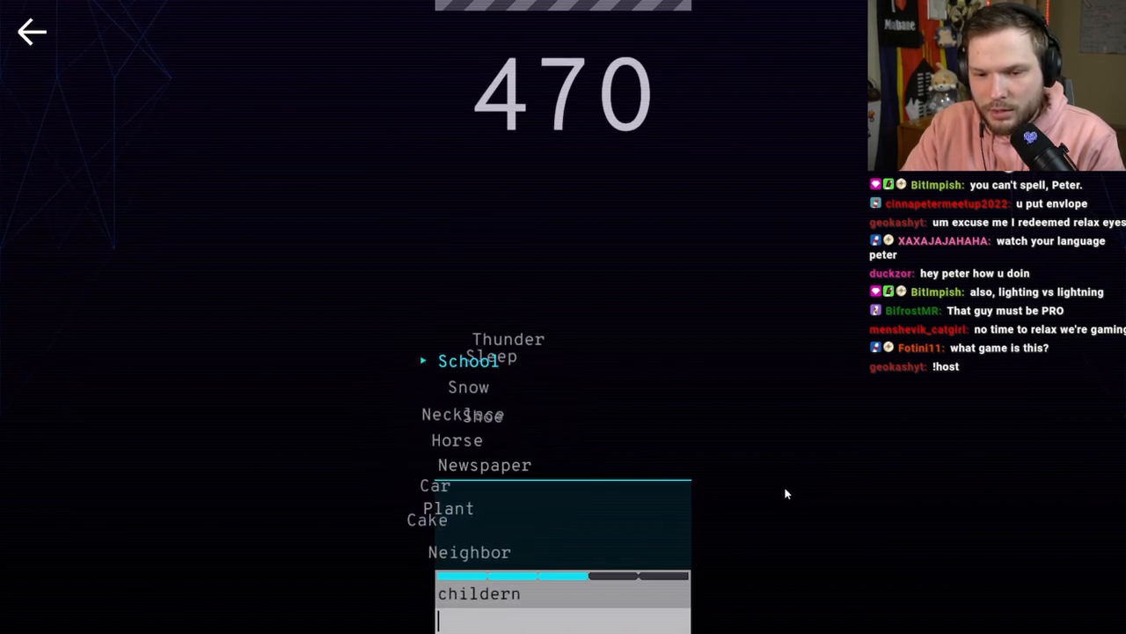
{"action": "type", "text": "p"}
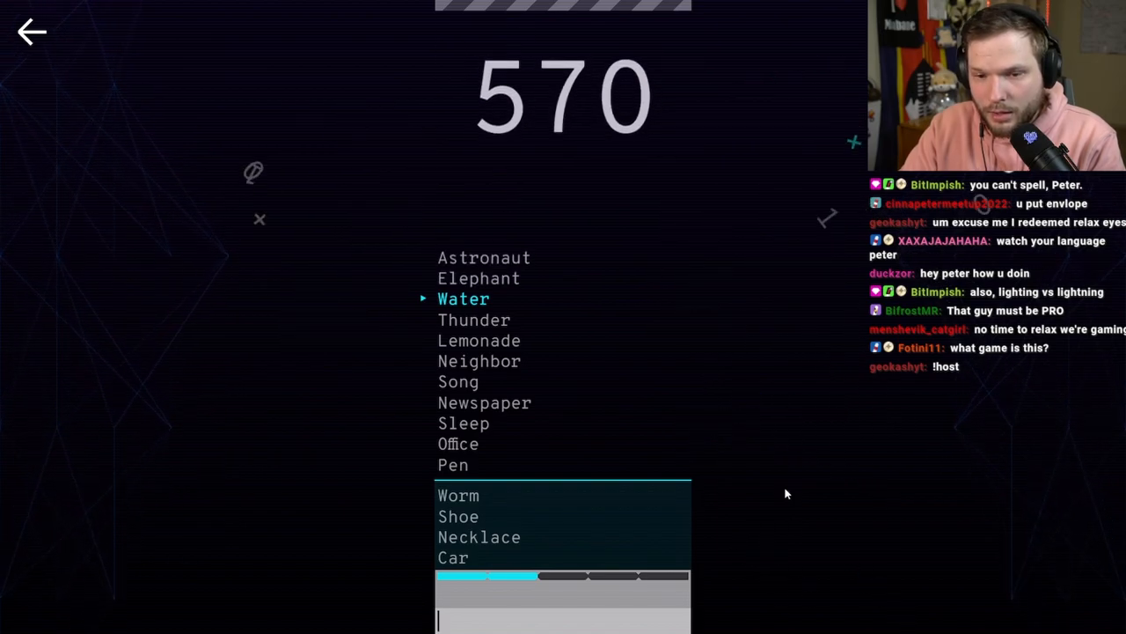
{"action": "type", "text": "drop"}
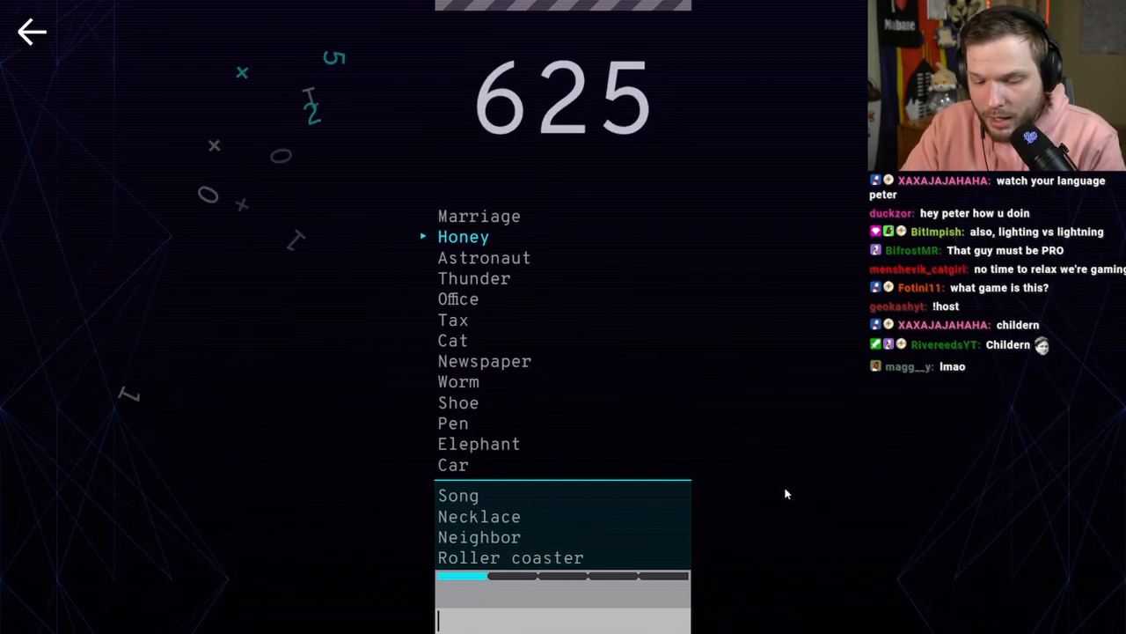
Clear "Triangle" and neighbours with clues "bear", "geometry" and "lunch".
{"action": "type", "text": "bear"}
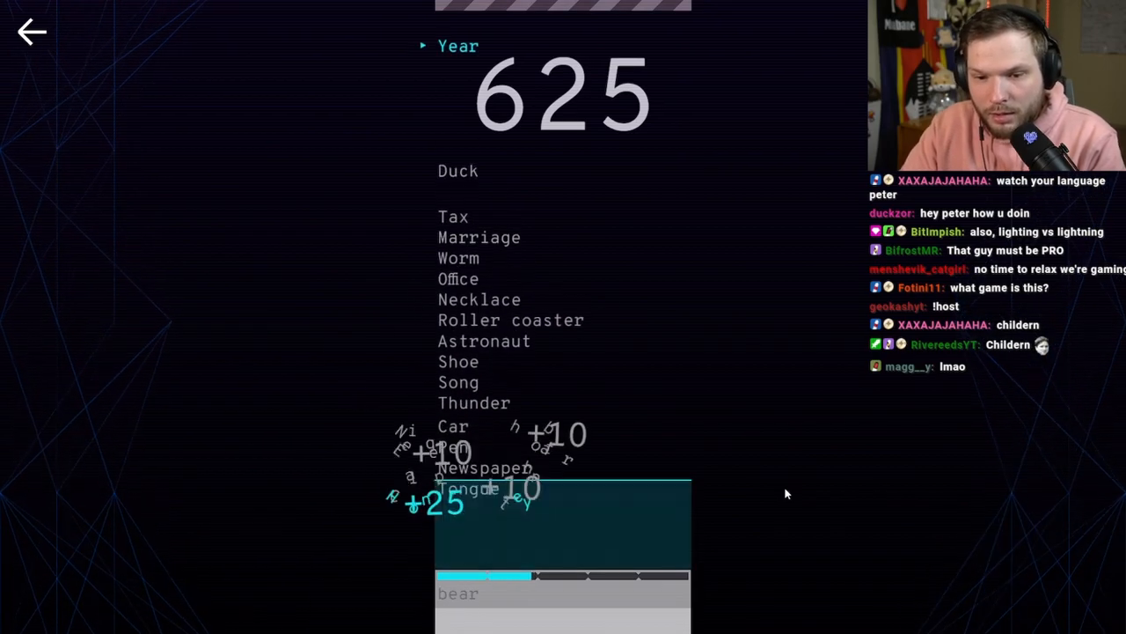
{"action": "type", "text": "tim"}
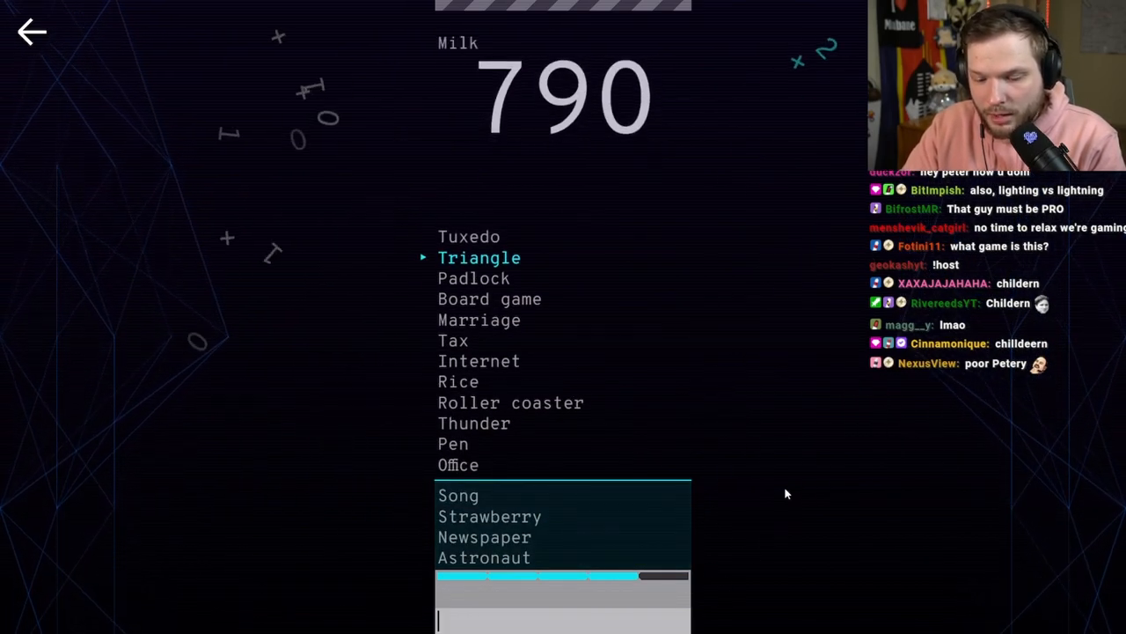
{"action": "type", "text": "geomet"}
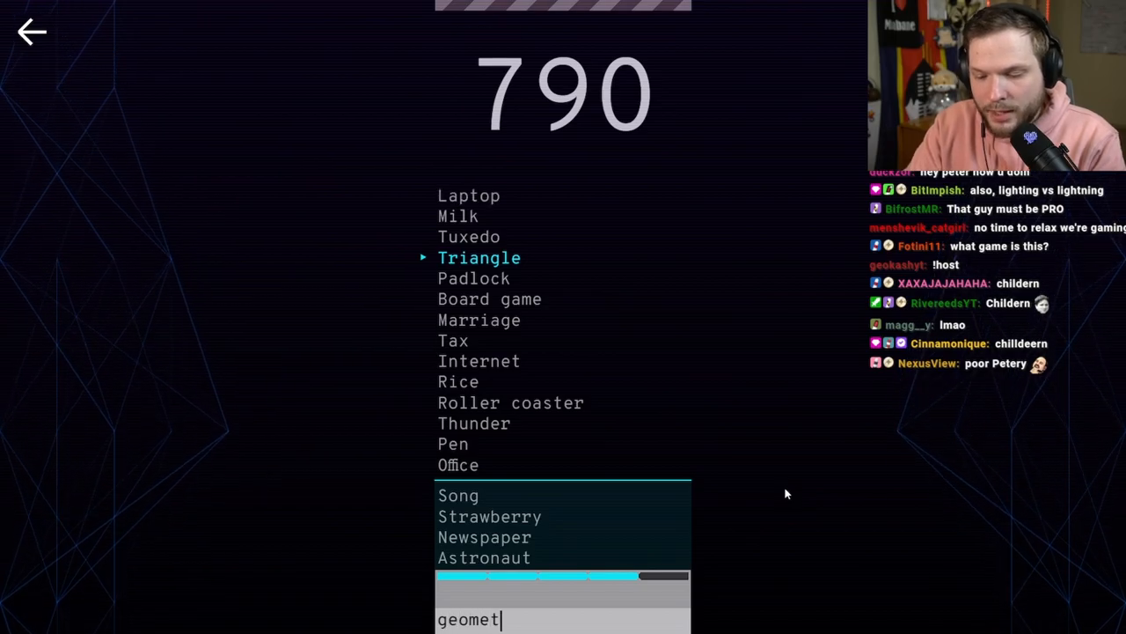
{"action": "key", "text": "Return"}
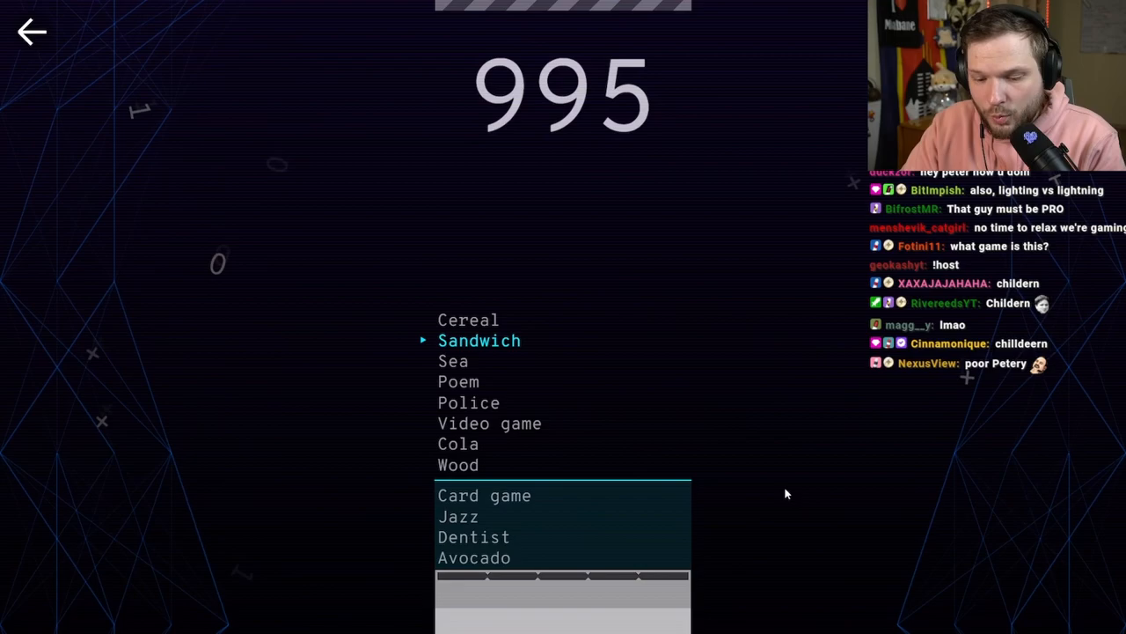
{"action": "type", "text": "luch"}
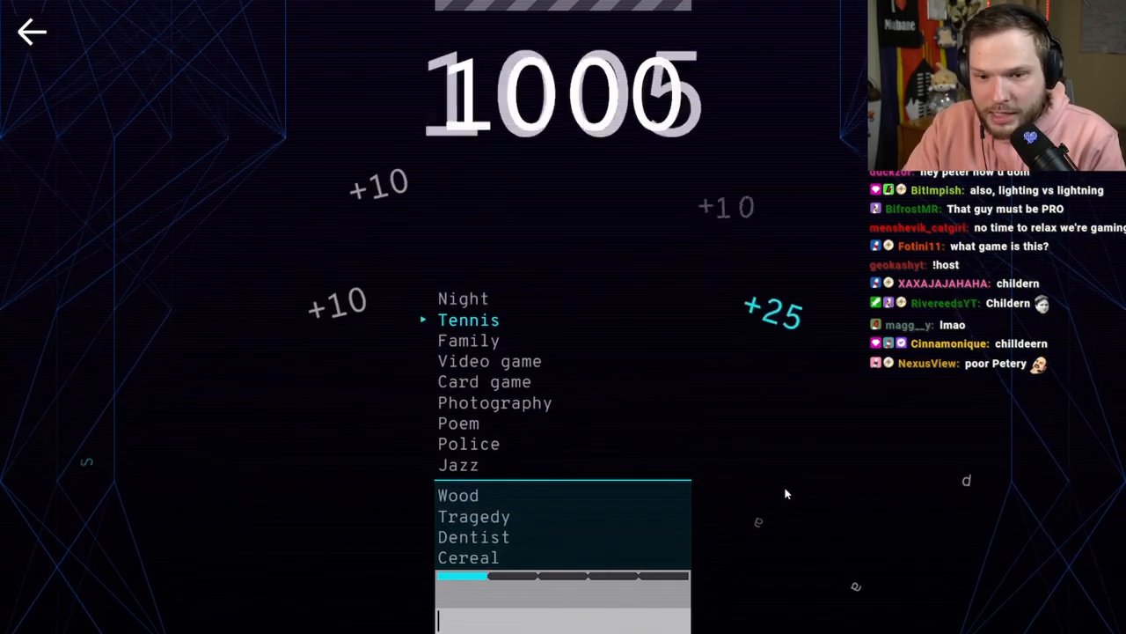
Clear further targets with "ball", "mars" and "sun", pushing the score to 1825.
{"action": "type", "text": "ball"}
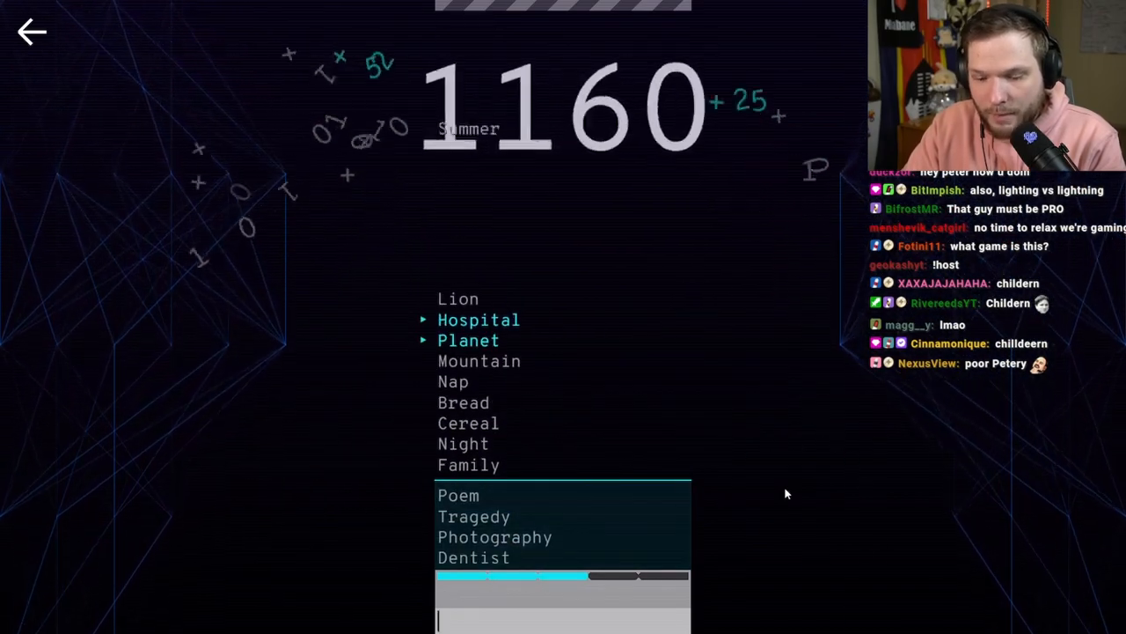
{"action": "type", "text": "mars"}
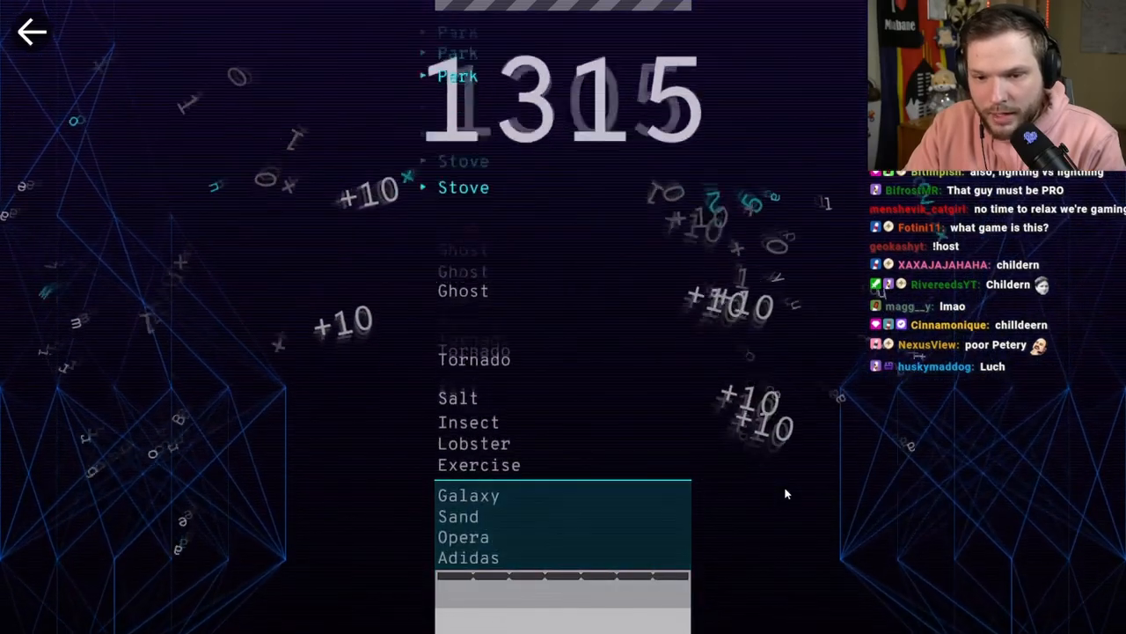
{"action": "type", "text": "fl"}
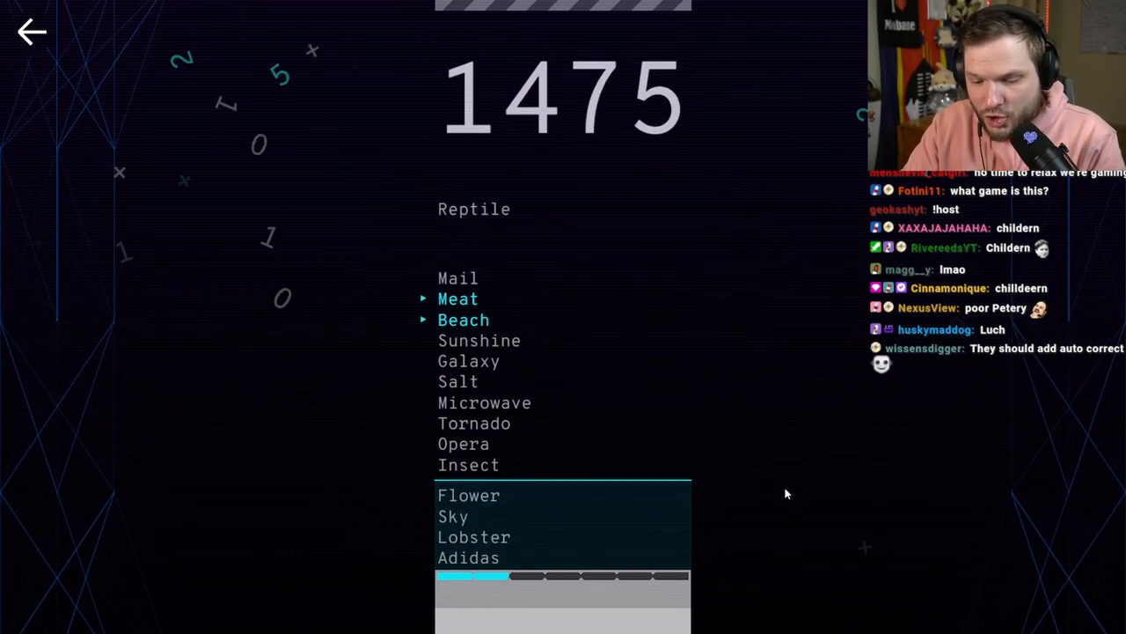
{"action": "type", "text": "sun"}
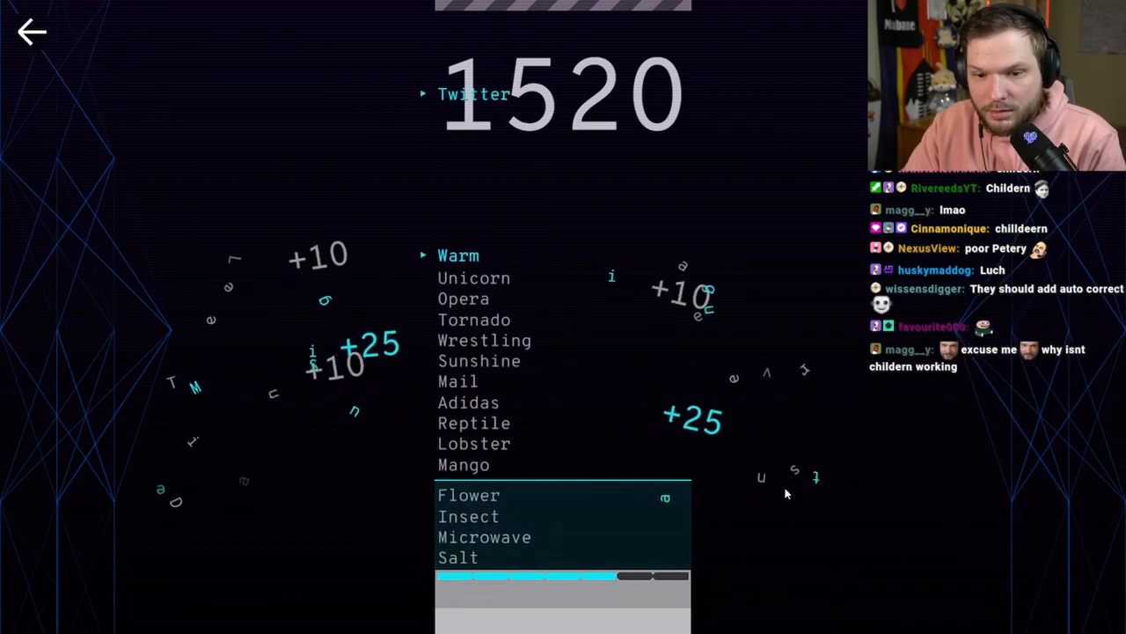
{"action": "type", "text": "sun"}
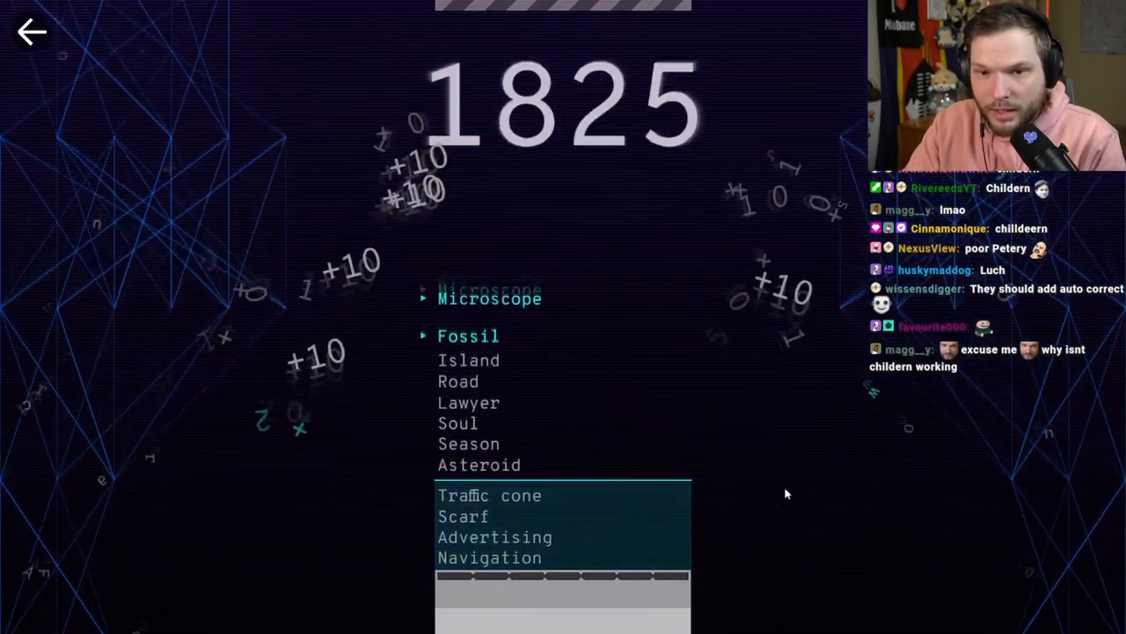
Clear targets with clues like "smith" and "computer" as the stack keeps filling.
{"action": "type", "text": "di"}
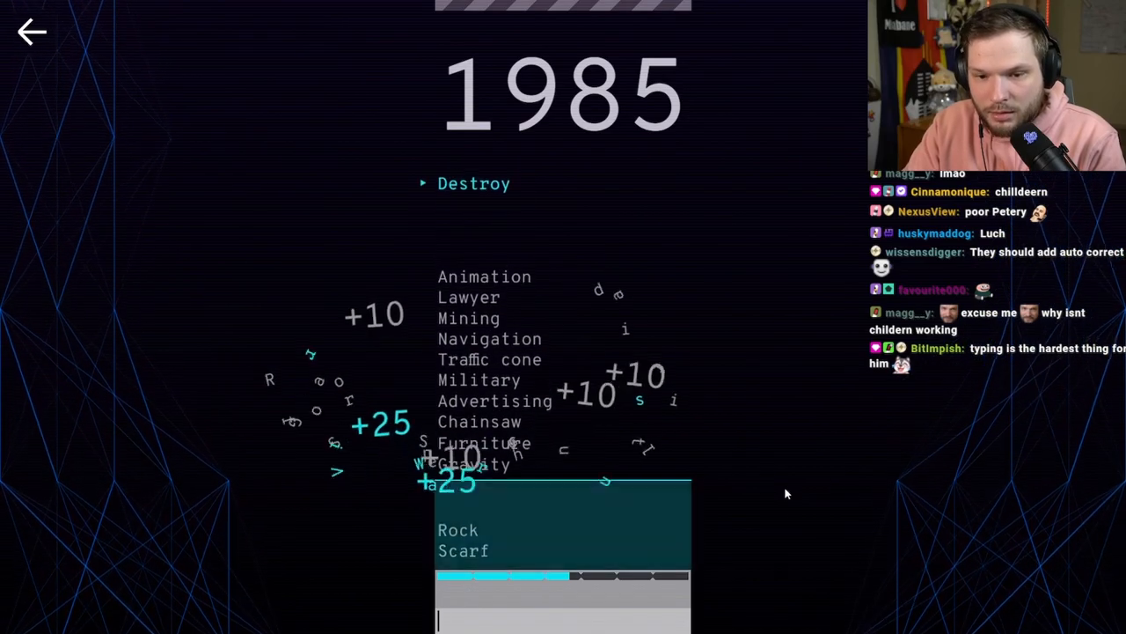
{"action": "type", "text": "kil"}
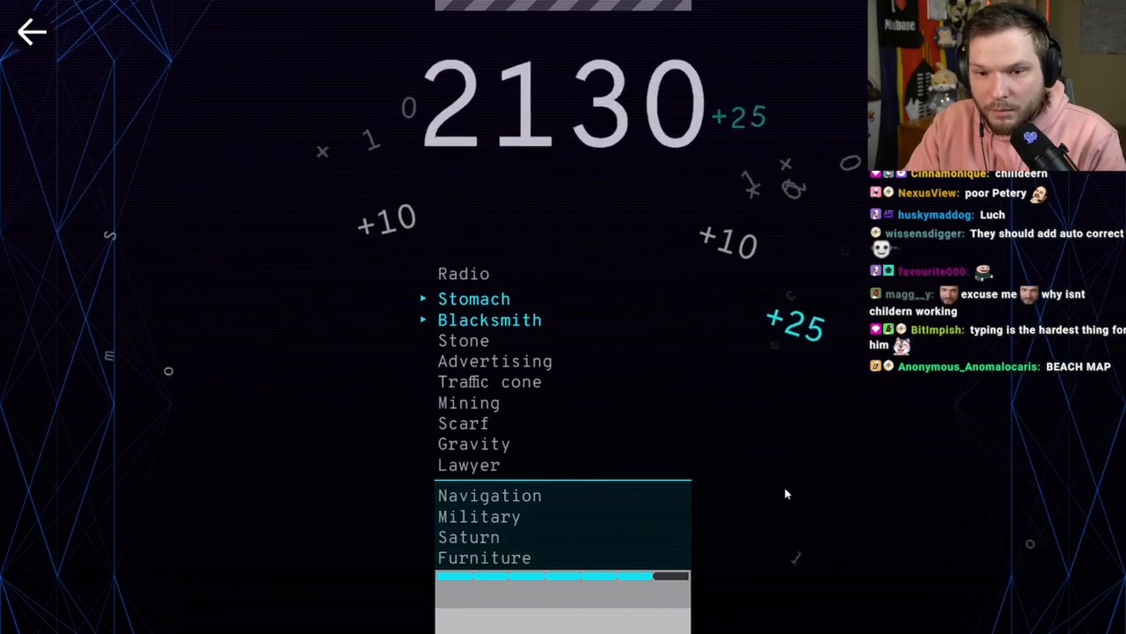
{"action": "type", "text": "smith"}
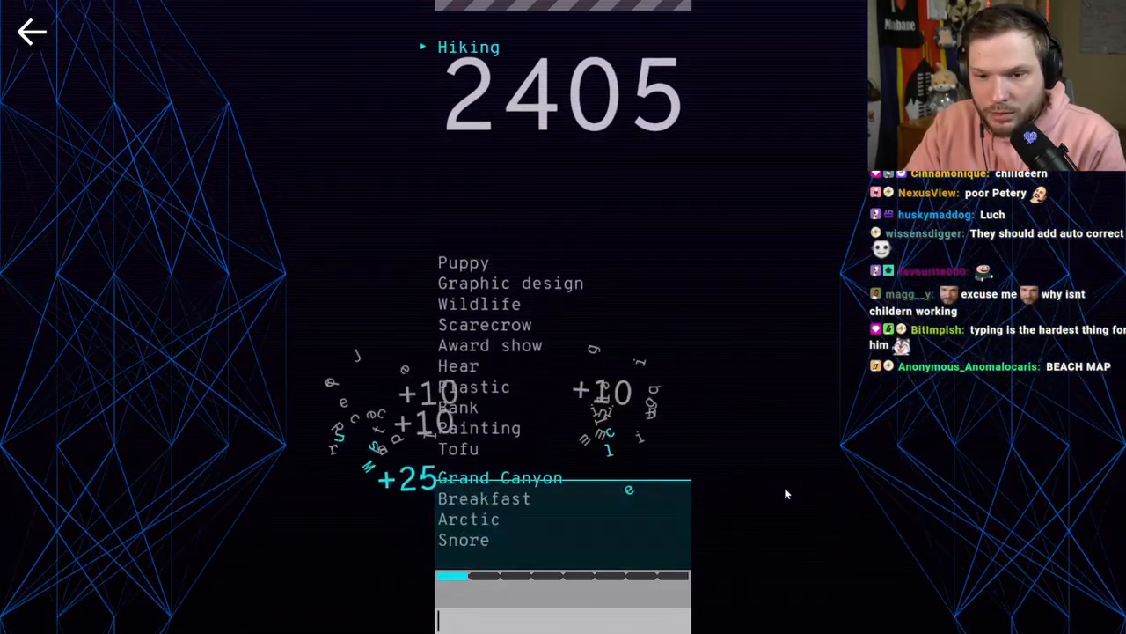
{"action": "type", "text": "wa"}
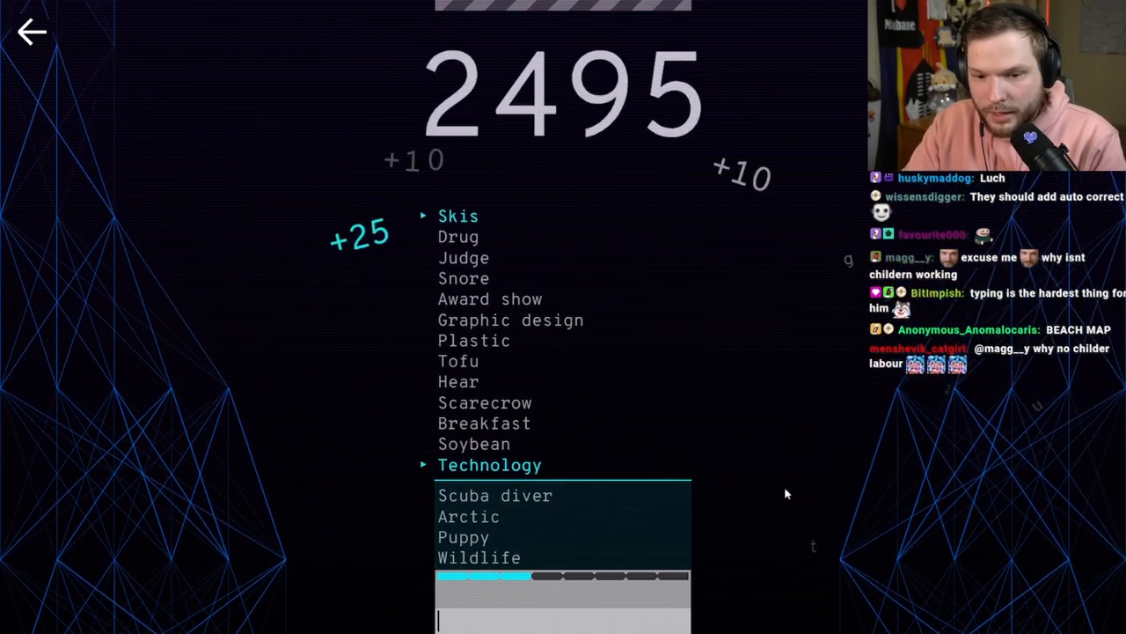
{"action": "type", "text": "compu"}
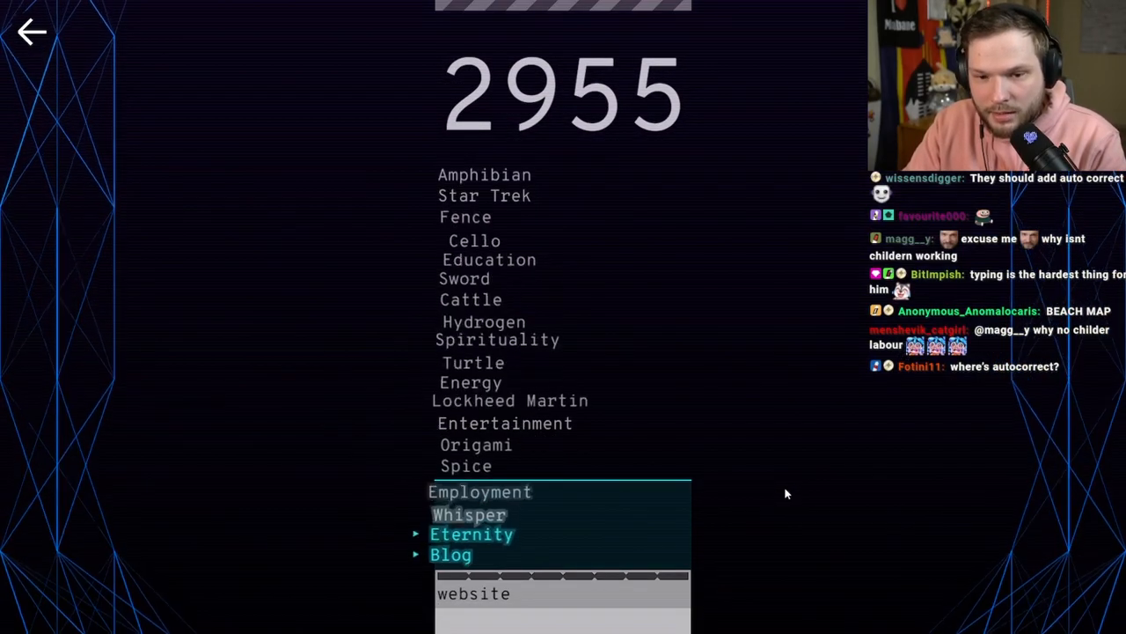
Enter "weapon" and "smart" against Wikipedia, Stadium and Walmart, reaching about 3600.
{"action": "type", "text": "m"}
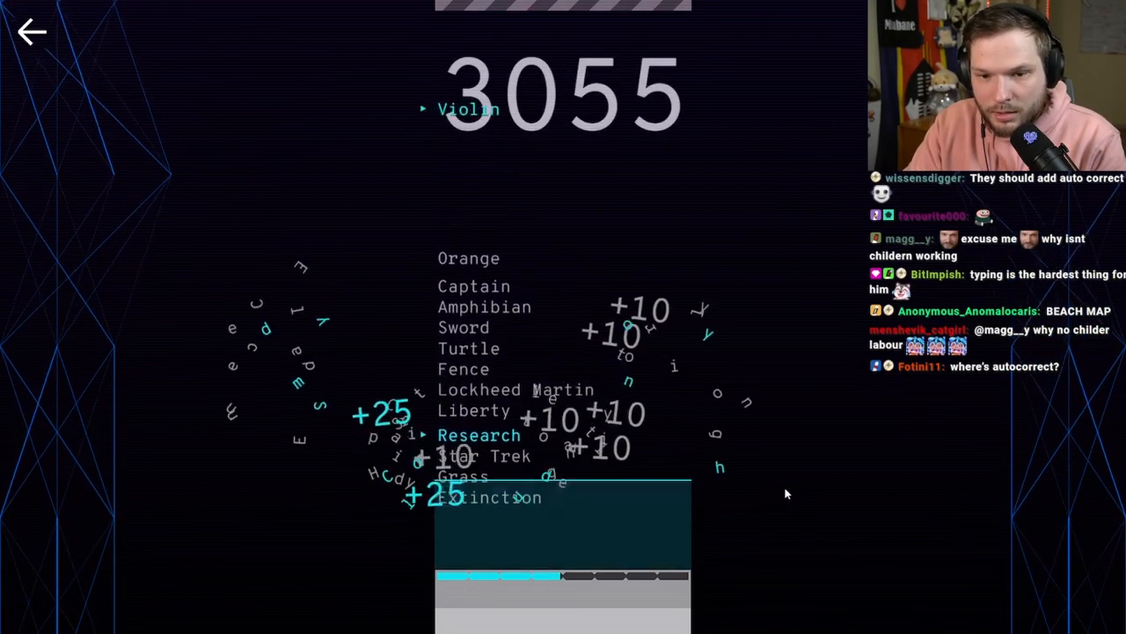
{"action": "type", "text": "so"}
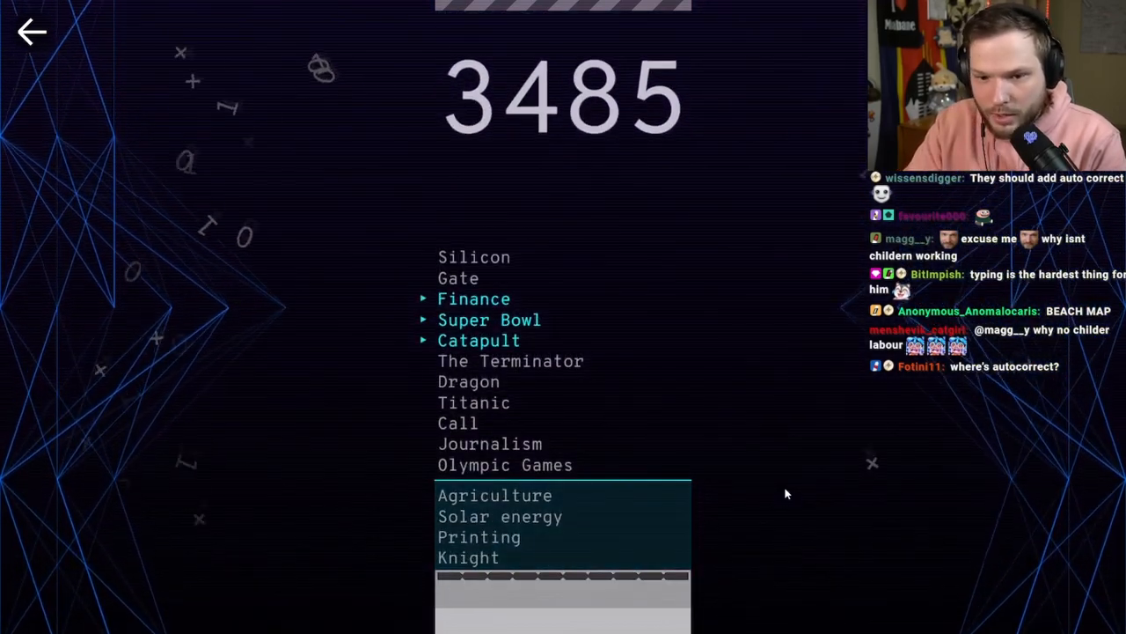
{"action": "type", "text": "weapo"}
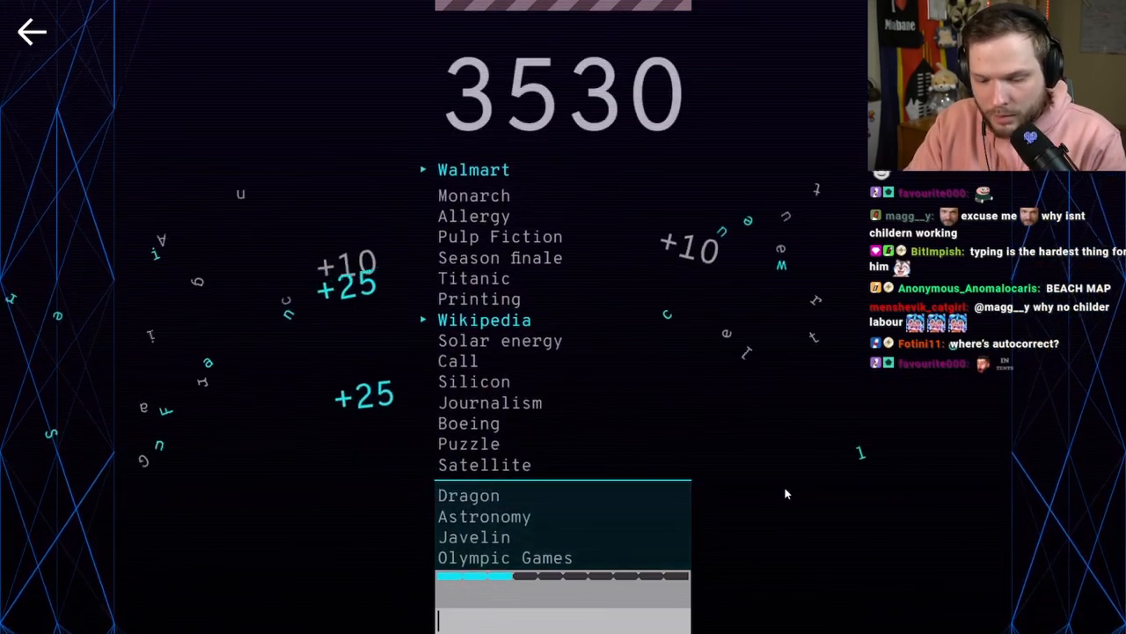
{"action": "type", "text": "smart"}
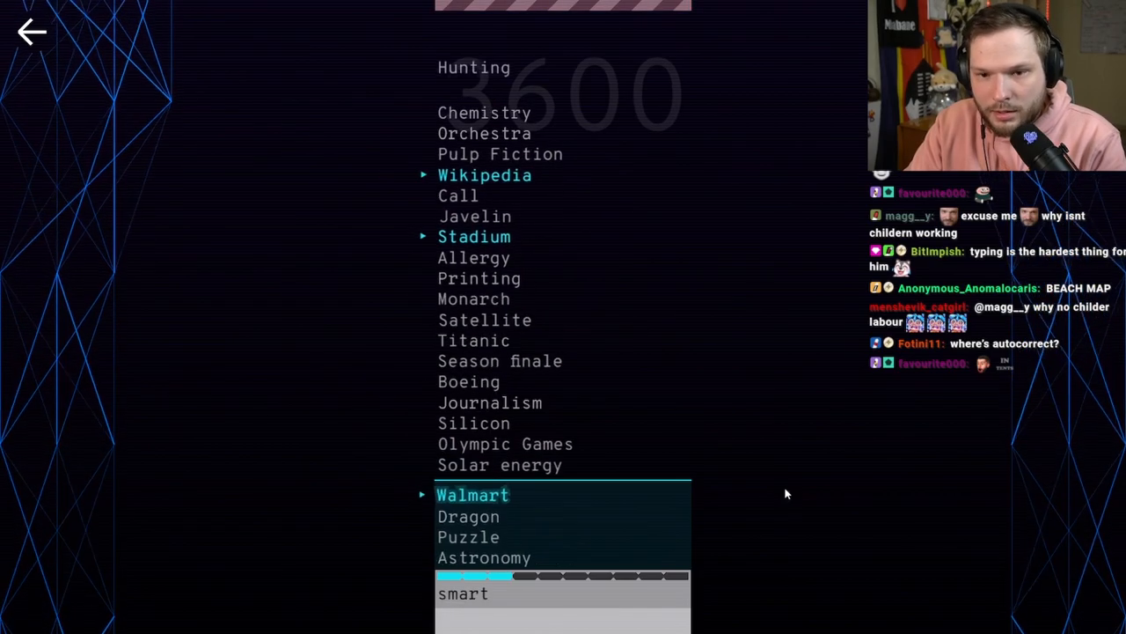